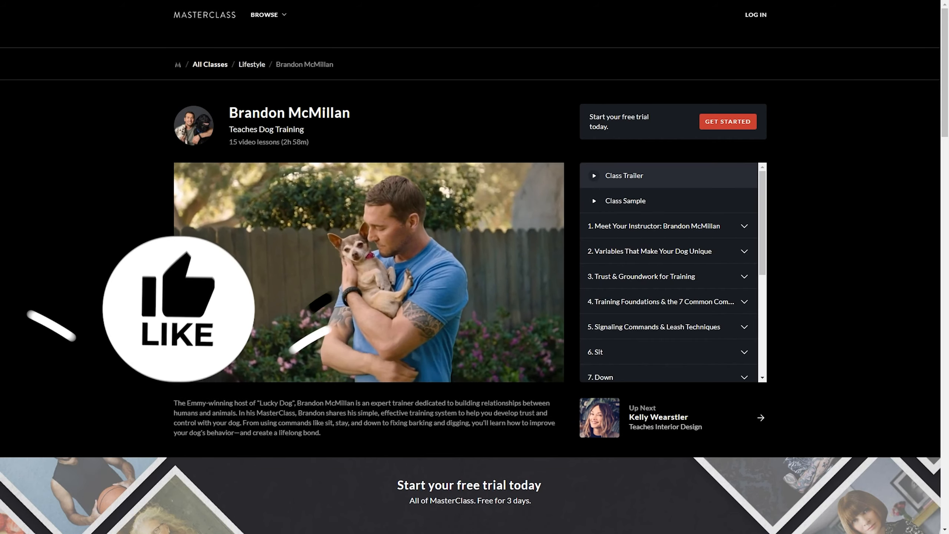
Step: Sign in and land on Brandon McMillan's Lesson 08 Stay page with its lesson plan
{"action": "left_click", "coordinate": [178, 390]}
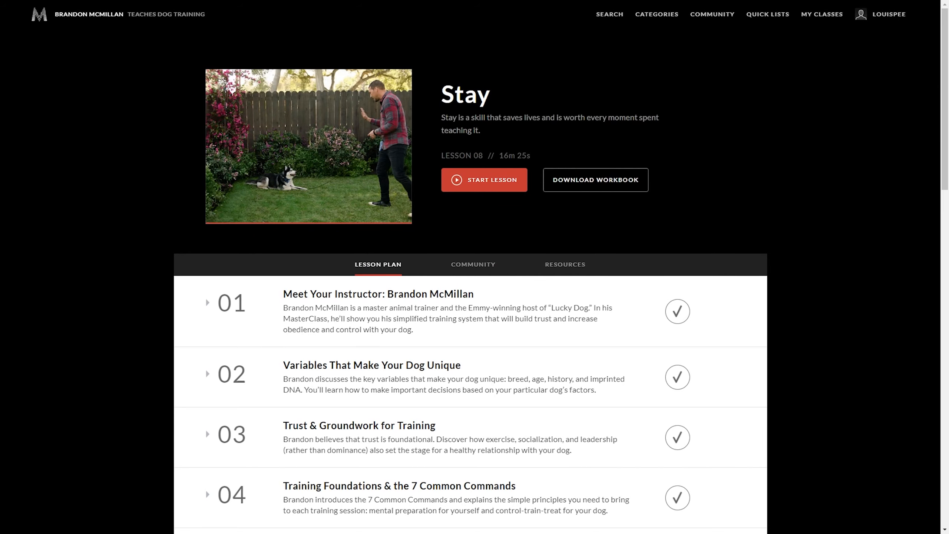
Step: Scroll the Stay lesson plan through lesson 14, return to top, and request the workbook PDF
{"action": "scroll", "scroll_direction": "down", "scroll_amount": 3}
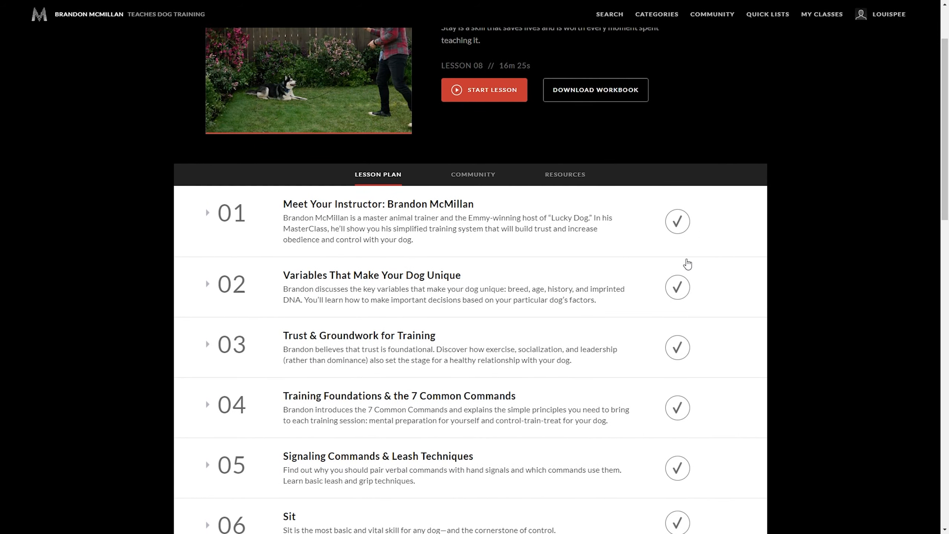
{"action": "scroll", "scroll_direction": "down", "scroll_amount": 3}
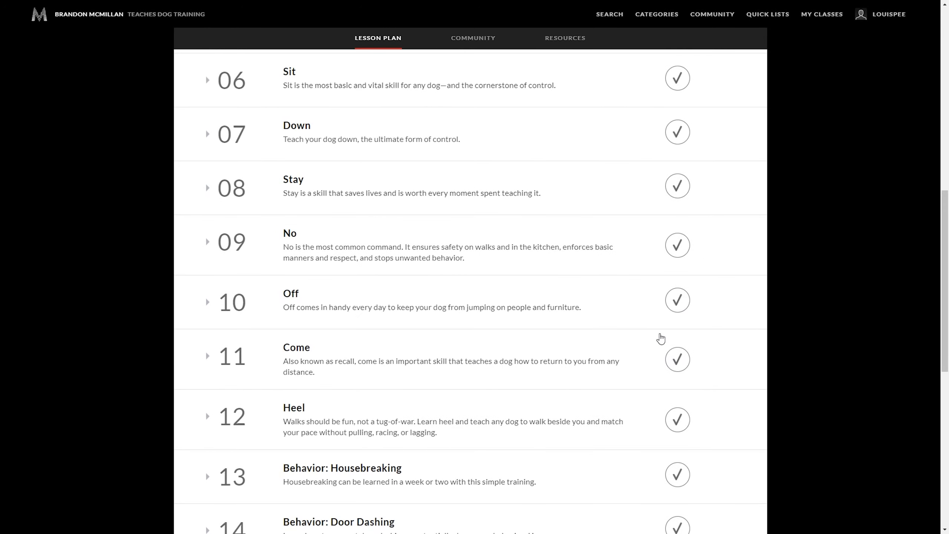
{"action": "left_click", "coordinate": [293, 180]}
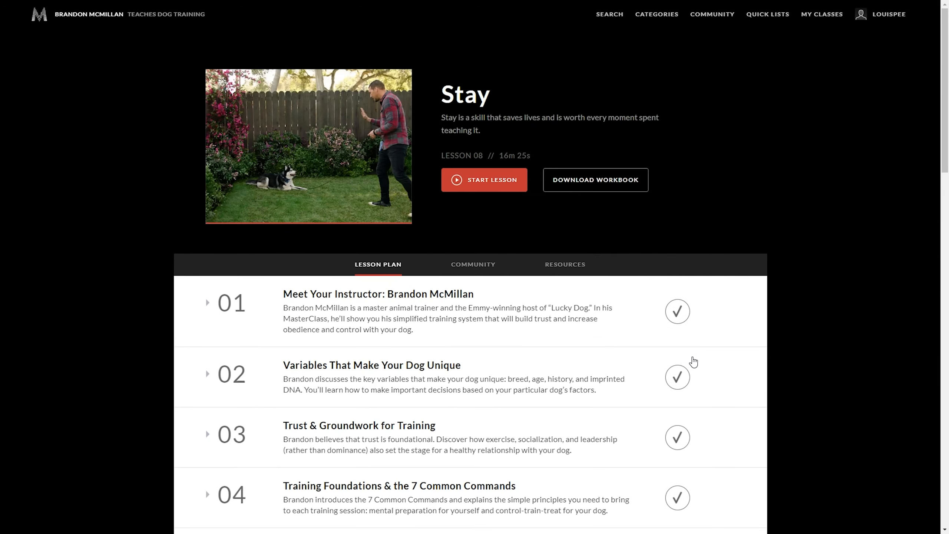
{"action": "mouse_move", "coordinate": [693, 361]}
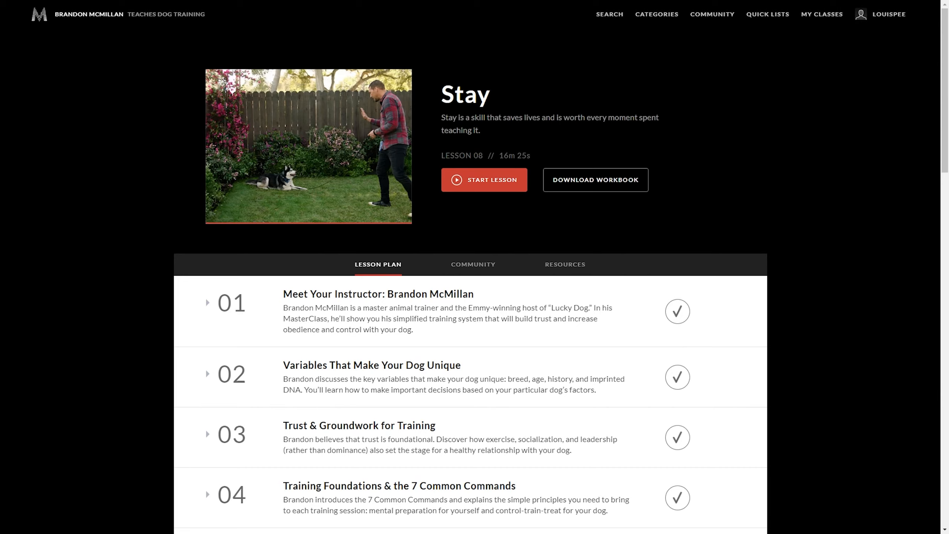
{"action": "mouse_move", "coordinate": [621, 152]}
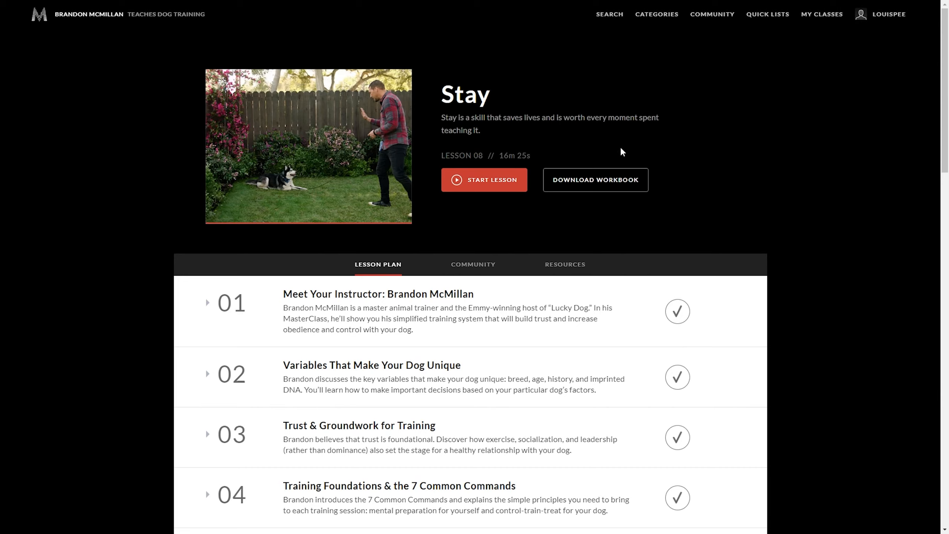
{"action": "mouse_move", "coordinate": [604, 187]}
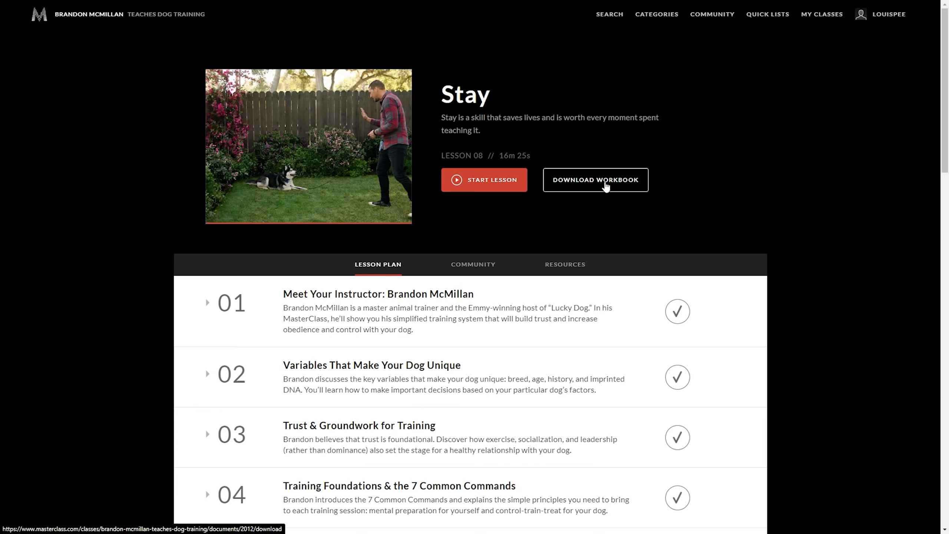
{"action": "mouse_move", "coordinate": [319, 393]}
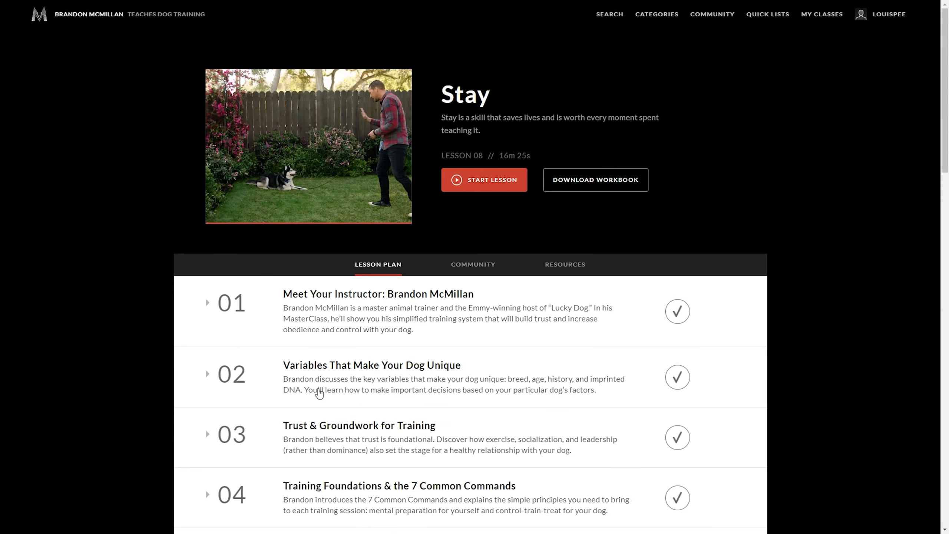
{"action": "left_click", "coordinate": [595, 179]}
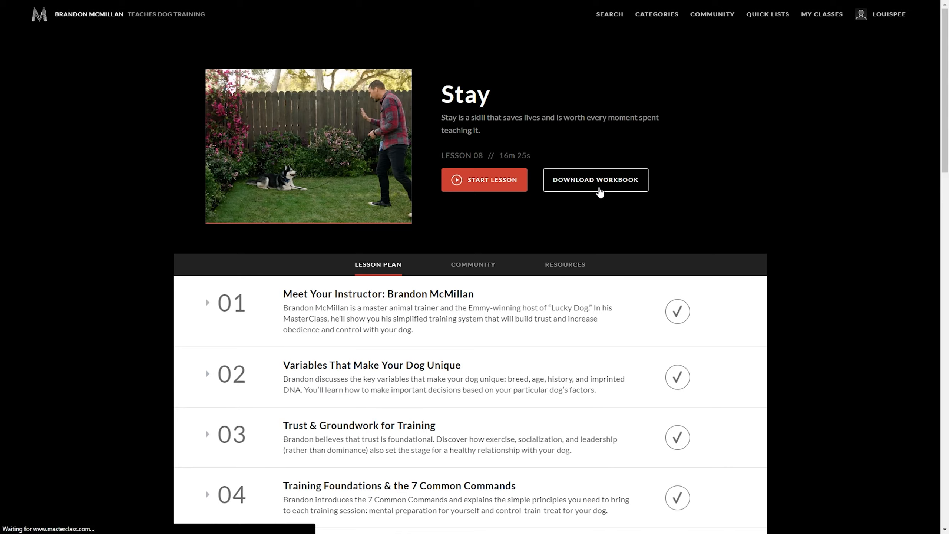
{"action": "left_click", "coordinate": [594, 179]}
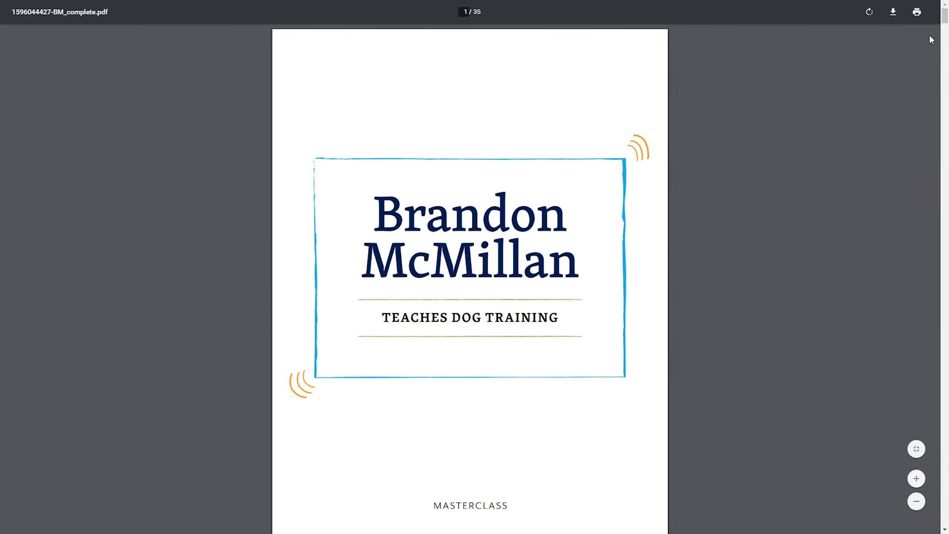
{"action": "scroll", "scroll_direction": "down", "scroll_amount": 3}
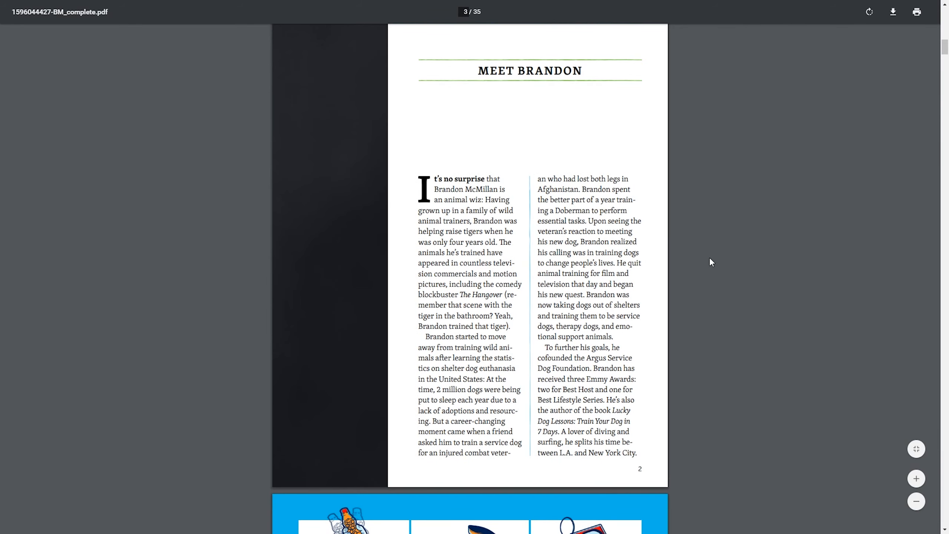
{"action": "mouse_move", "coordinate": [475, 340]}
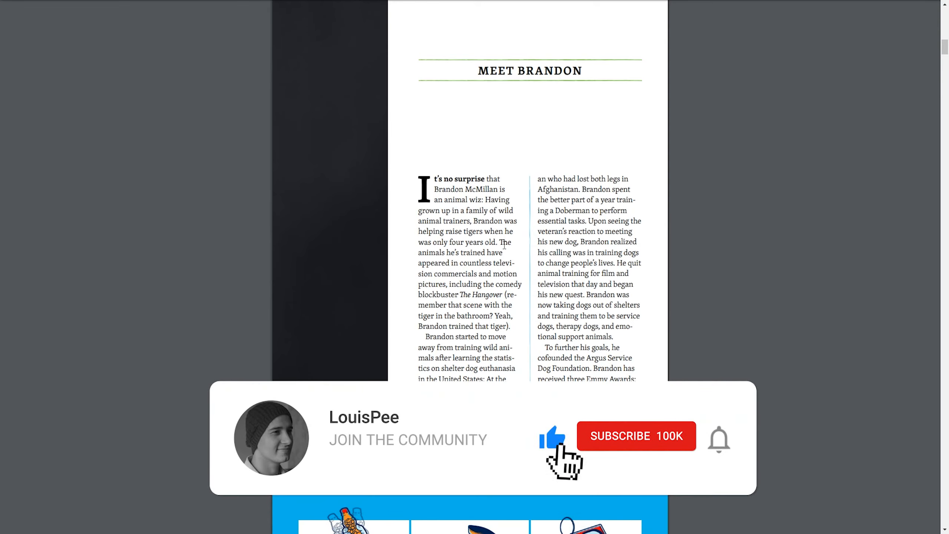
{"action": "left_click", "coordinate": [636, 436]}
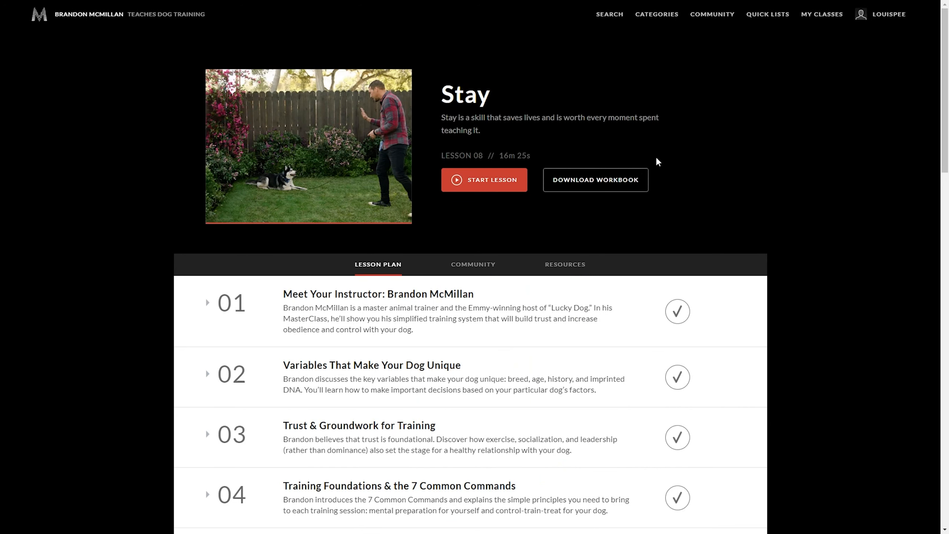
Step: Look over the Community menu: Homepage, Networking, Contests and Student Highlights
{"action": "left_click", "coordinate": [712, 14]}
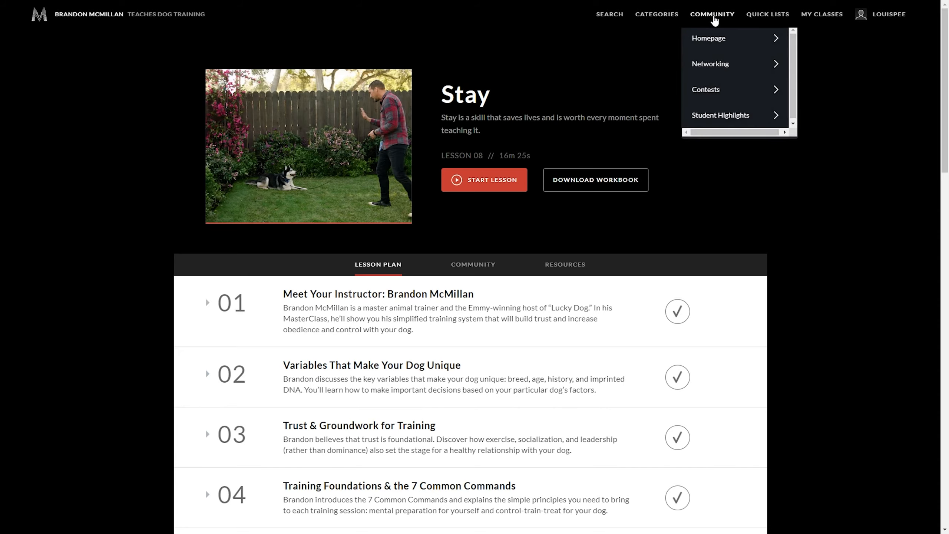
{"action": "mouse_move", "coordinate": [725, 29]}
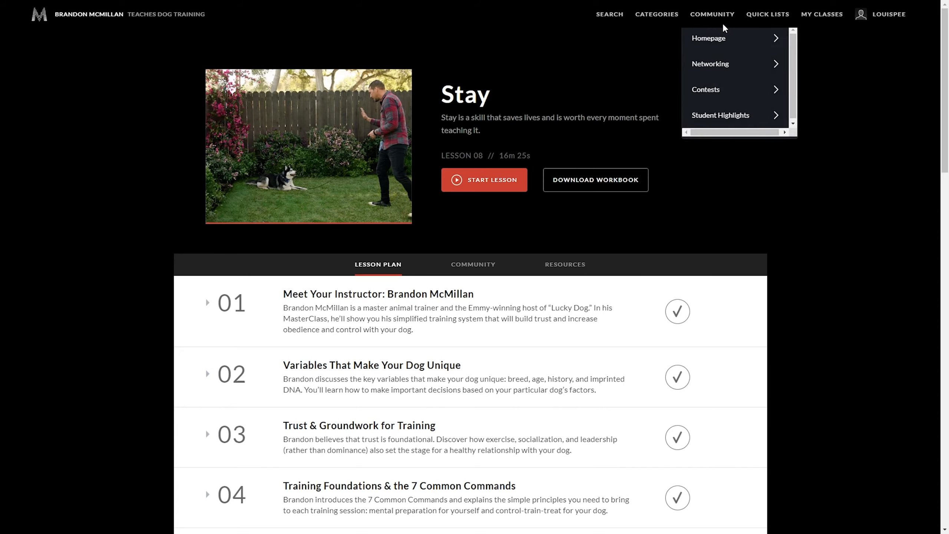
{"action": "mouse_move", "coordinate": [507, 263]}
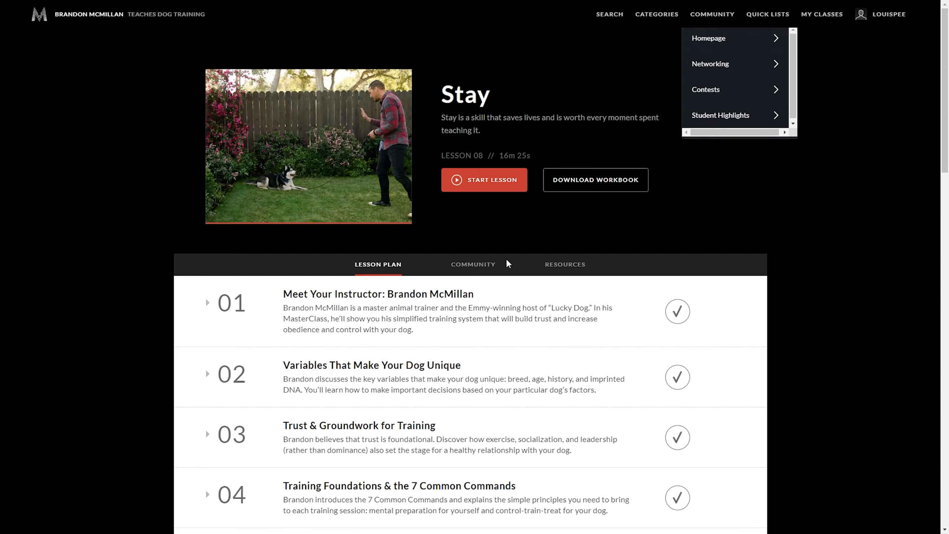
{"action": "mouse_move", "coordinate": [473, 247]}
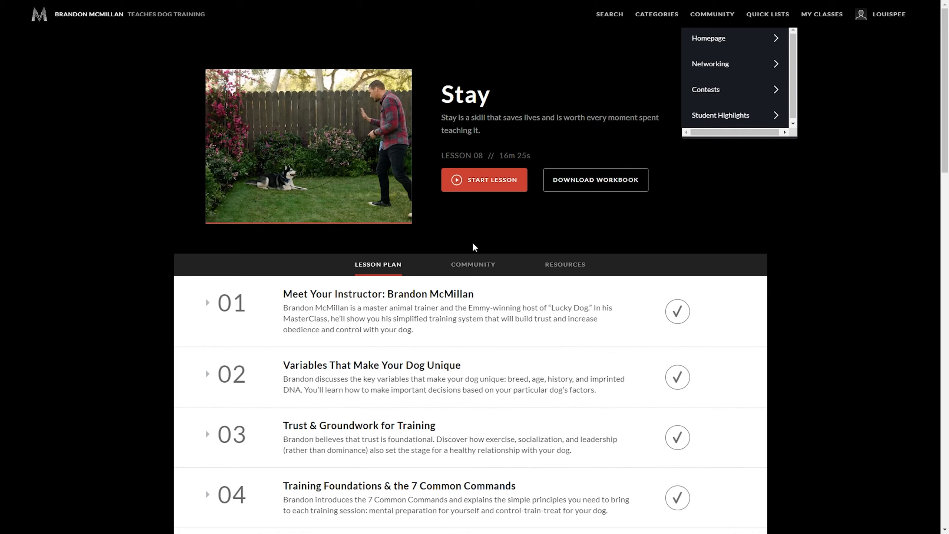
{"action": "mouse_move", "coordinate": [717, 63]}
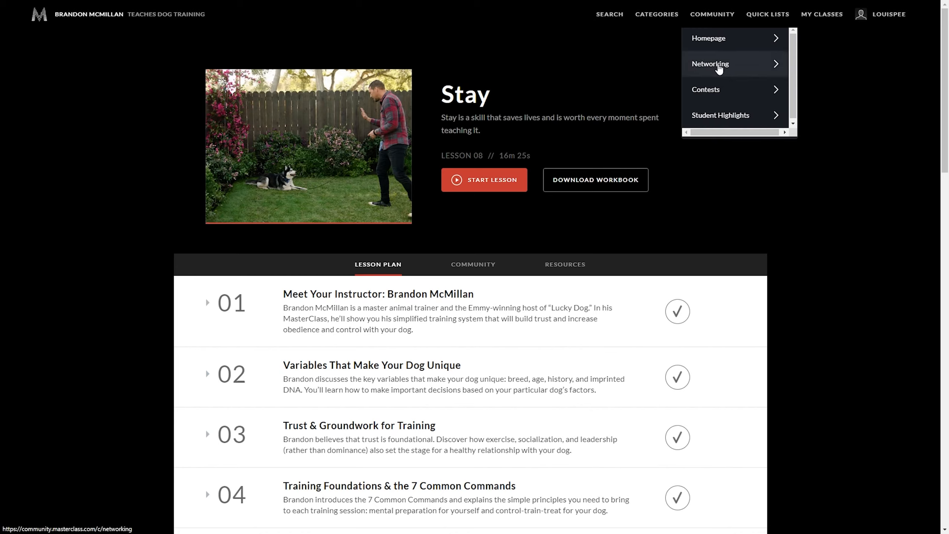
{"action": "mouse_move", "coordinate": [756, 68]}
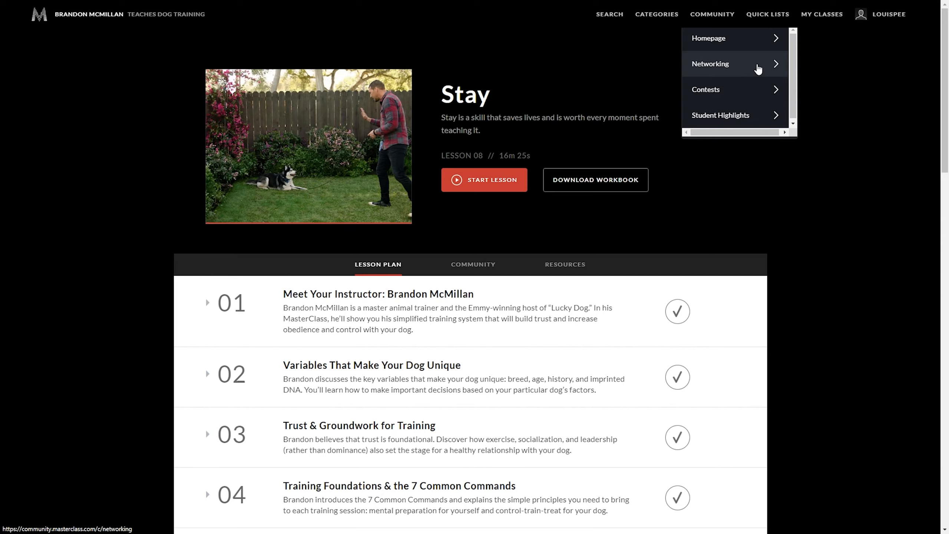
{"action": "mouse_move", "coordinate": [759, 97]}
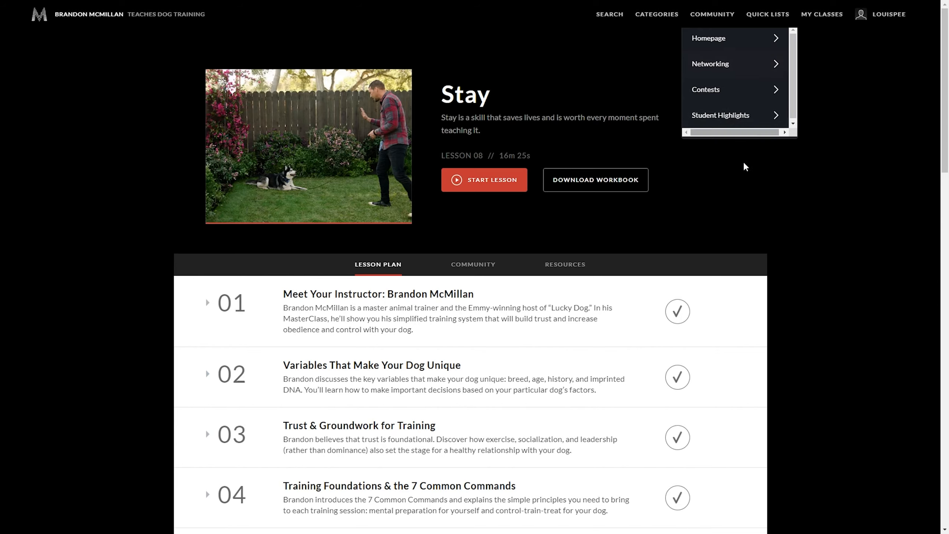
{"action": "mouse_move", "coordinate": [713, 190]}
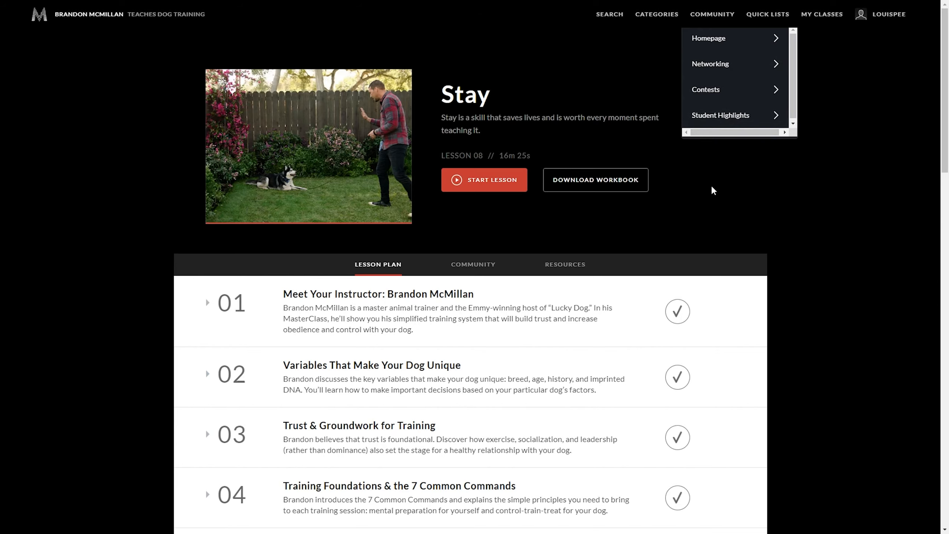
{"action": "scroll", "scroll_direction": "down", "scroll_amount": 3}
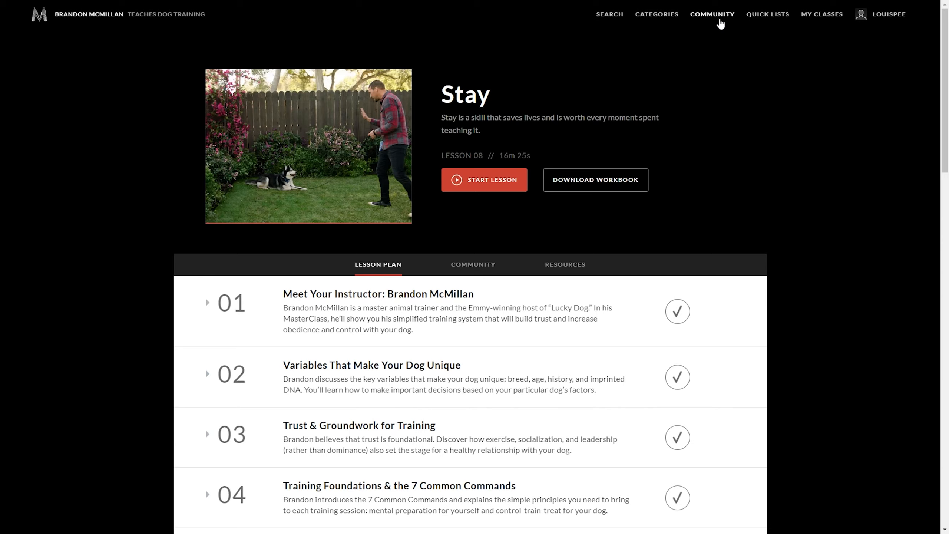
{"action": "mouse_move", "coordinate": [925, 83]}
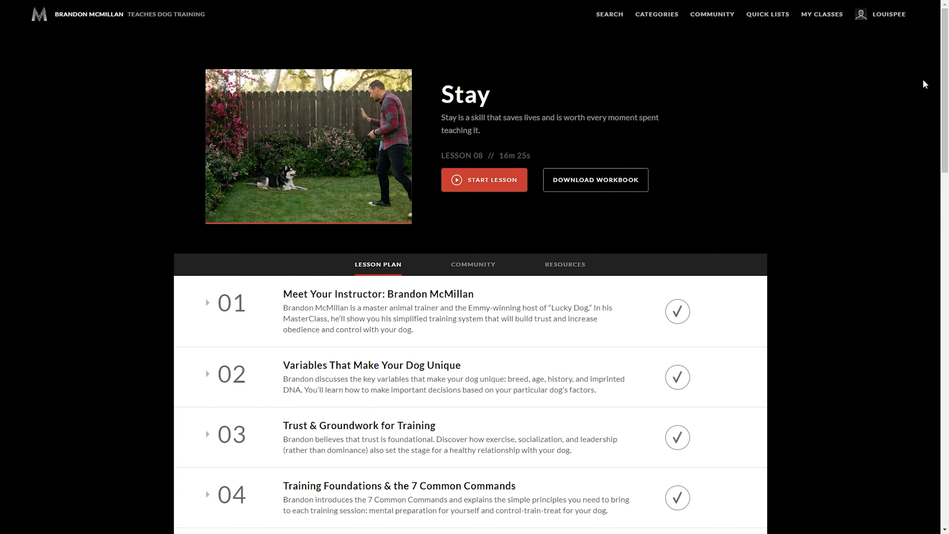
Step: Scroll through all 15 checked lessons and back up to lesson 01, Meet Your Instructor
{"action": "scroll", "scroll_direction": "down", "scroll_amount": 3}
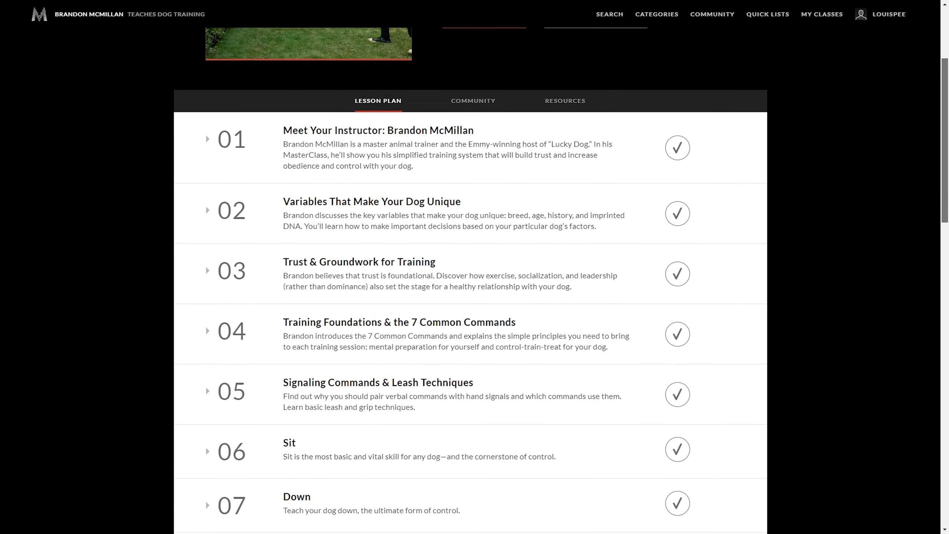
{"action": "scroll", "scroll_direction": "down", "scroll_amount": 3}
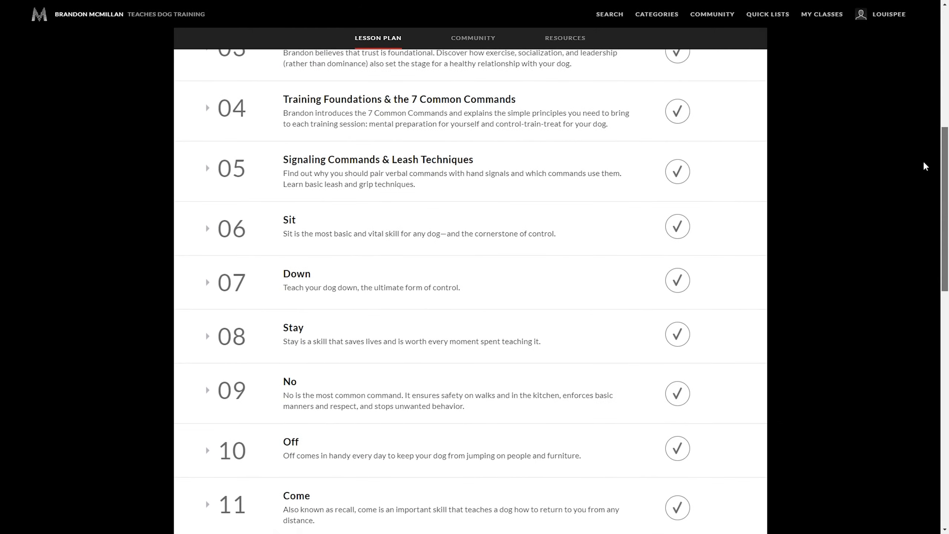
{"action": "scroll", "scroll_direction": "down", "scroll_amount": 3}
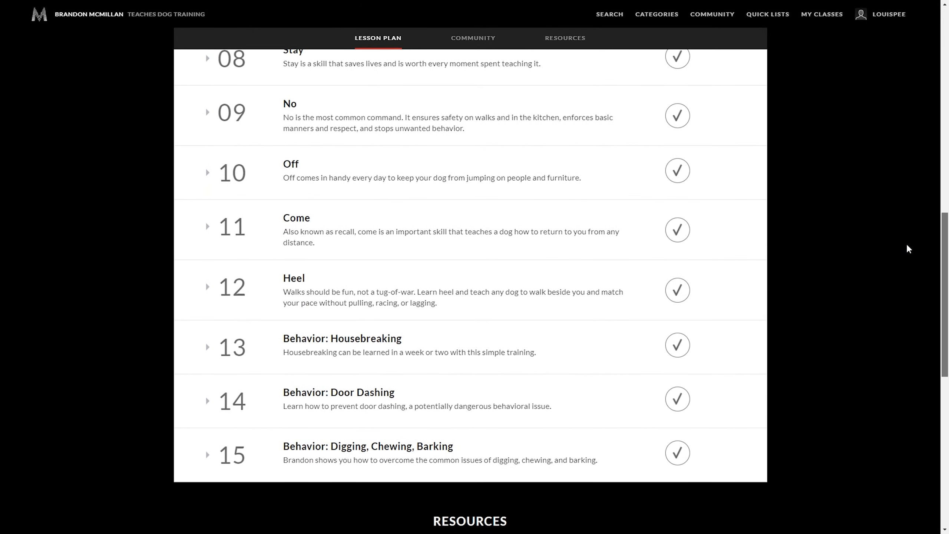
{"action": "scroll", "scroll_direction": "down", "scroll_amount": 3}
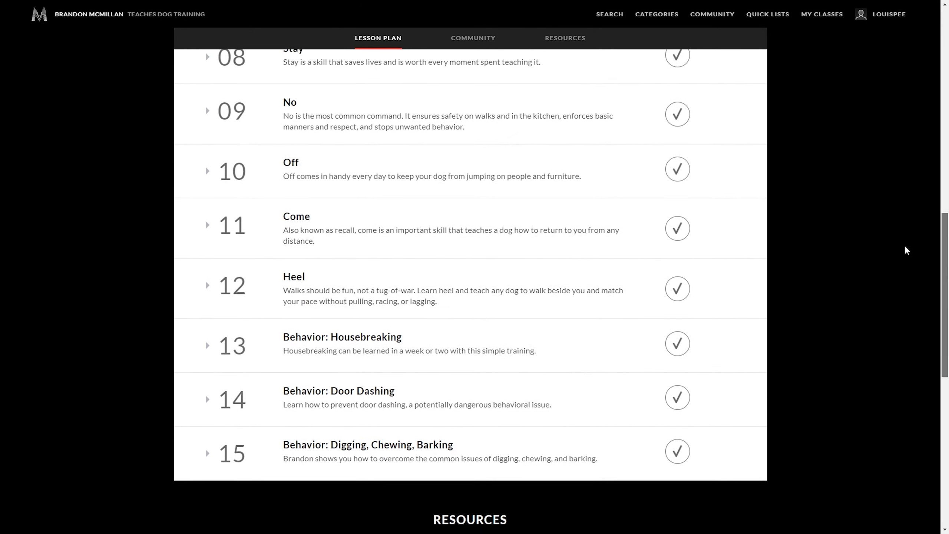
{"action": "scroll", "scroll_direction": "up", "scroll_amount": 3}
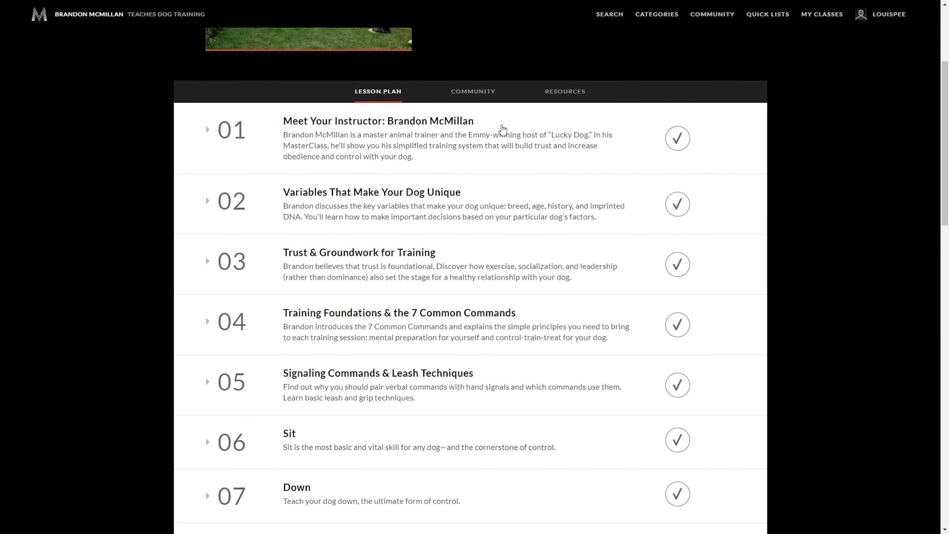
Step: Expand lesson 02, then lesson 03 Trust & Groundwork showing its 7:21 video
{"action": "left_click", "coordinate": [208, 129]}
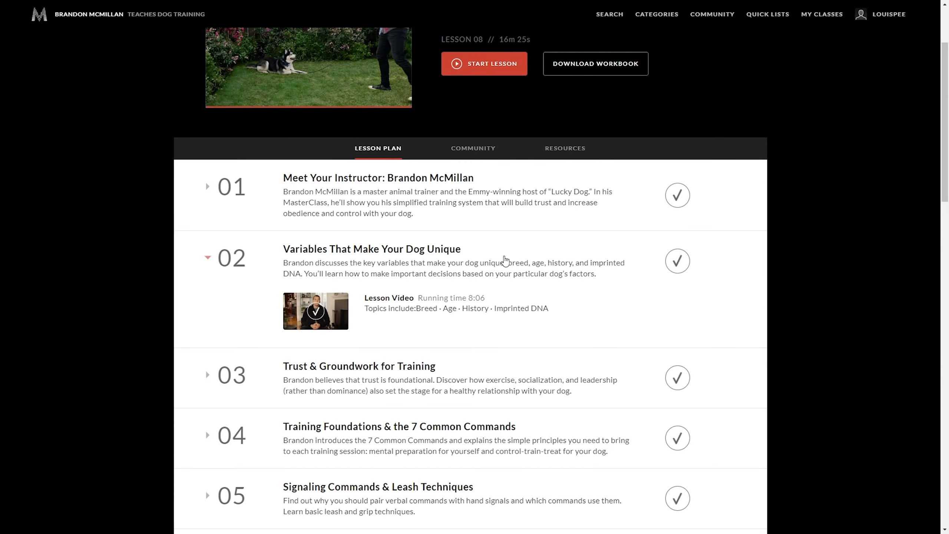
{"action": "scroll", "scroll_direction": "down", "scroll_amount": 3}
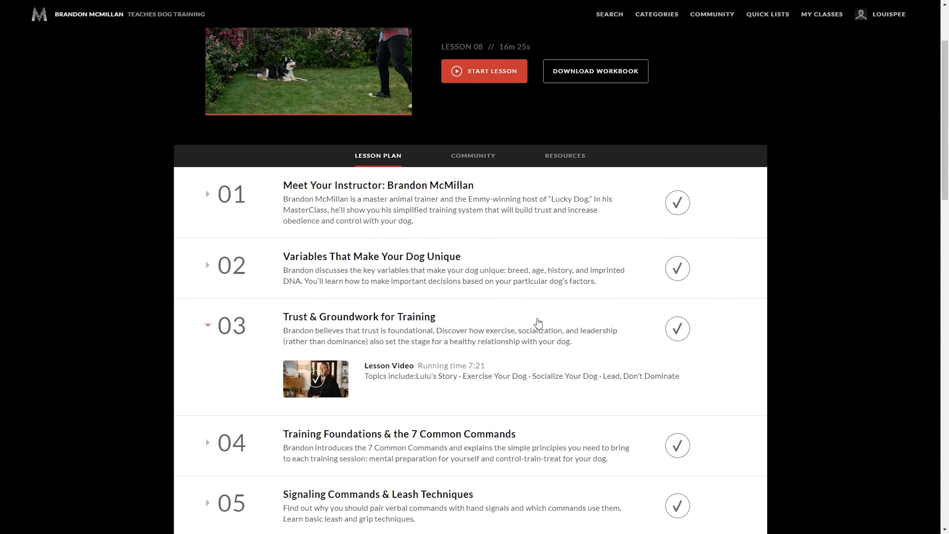
Step: Scroll to lesson 04, Training Foundations & the 7 Common Commands, to expand its 8:39 video
{"action": "scroll", "scroll_direction": "down", "scroll_amount": 3}
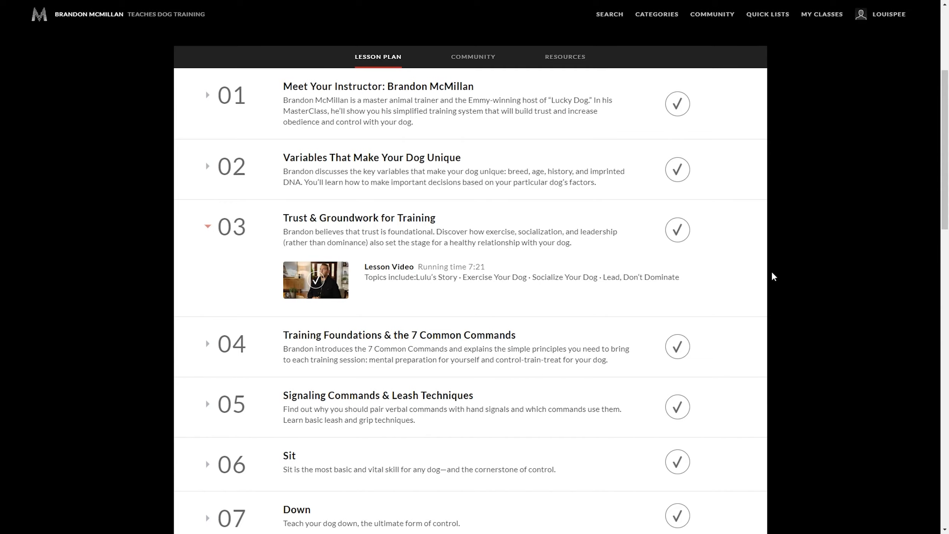
{"action": "mouse_move", "coordinate": [729, 345]}
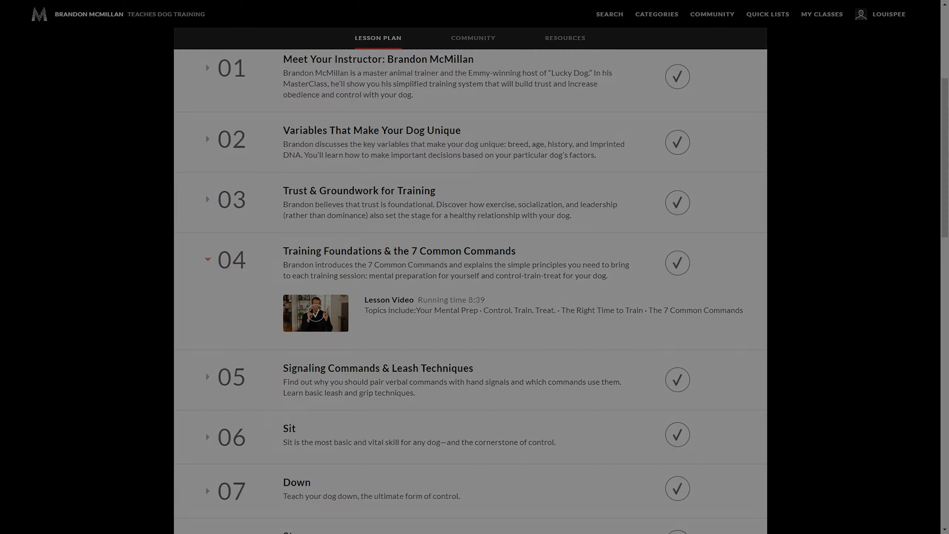
Step: Scroll through lessons 08–15 and expand lesson 05, Signaling Commands & Leash Techniques (7:17)
{"action": "scroll", "scroll_direction": "down", "scroll_amount": 3}
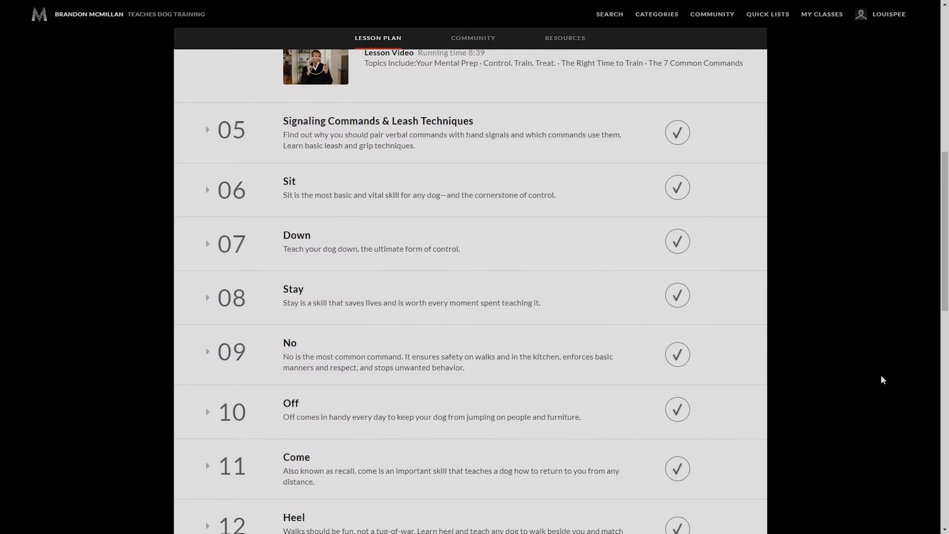
{"action": "mouse_move", "coordinate": [877, 374]}
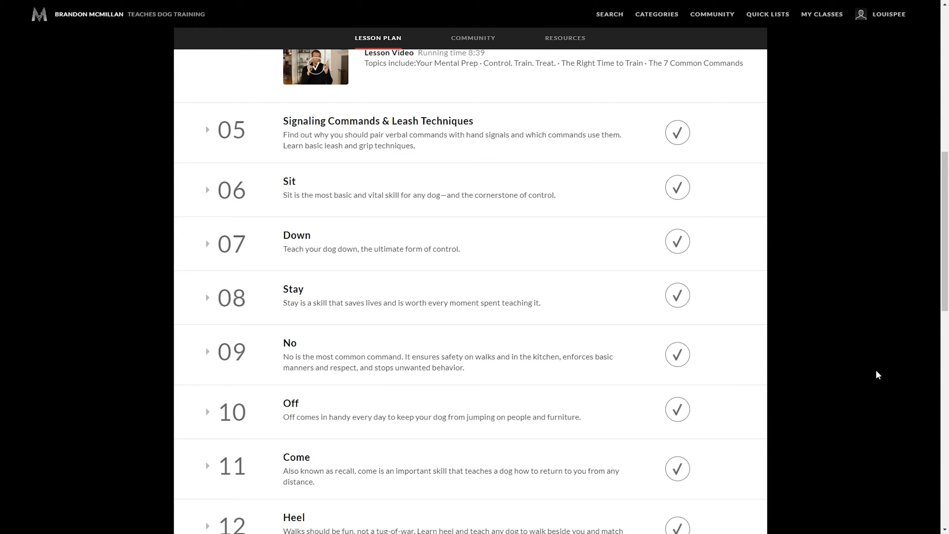
{"action": "mouse_move", "coordinate": [481, 207]}
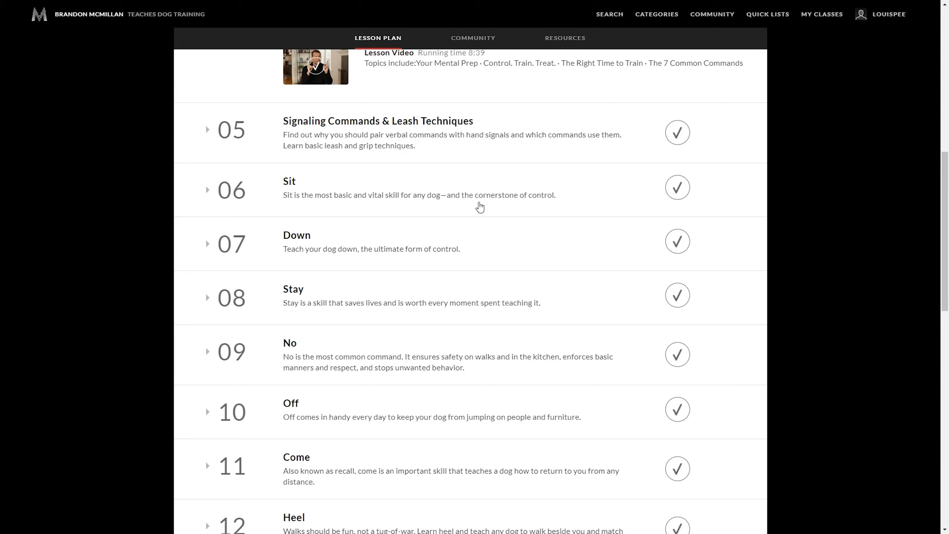
{"action": "mouse_move", "coordinate": [339, 424]}
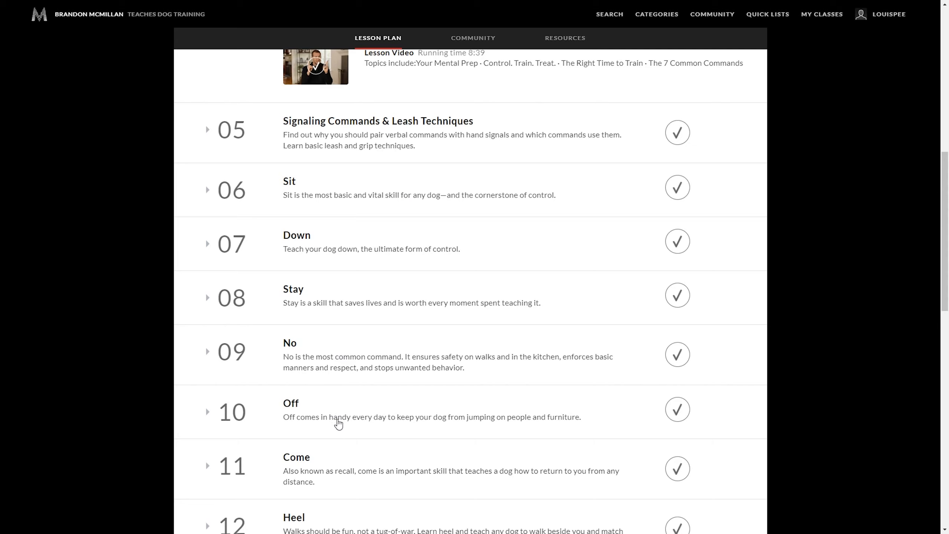
{"action": "scroll", "scroll_direction": "down", "scroll_amount": 3}
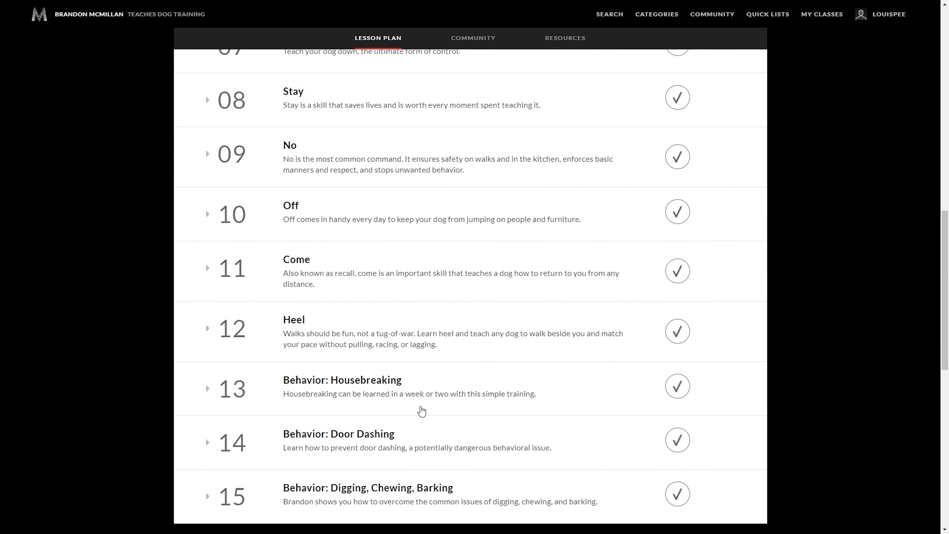
{"action": "mouse_move", "coordinate": [387, 459]}
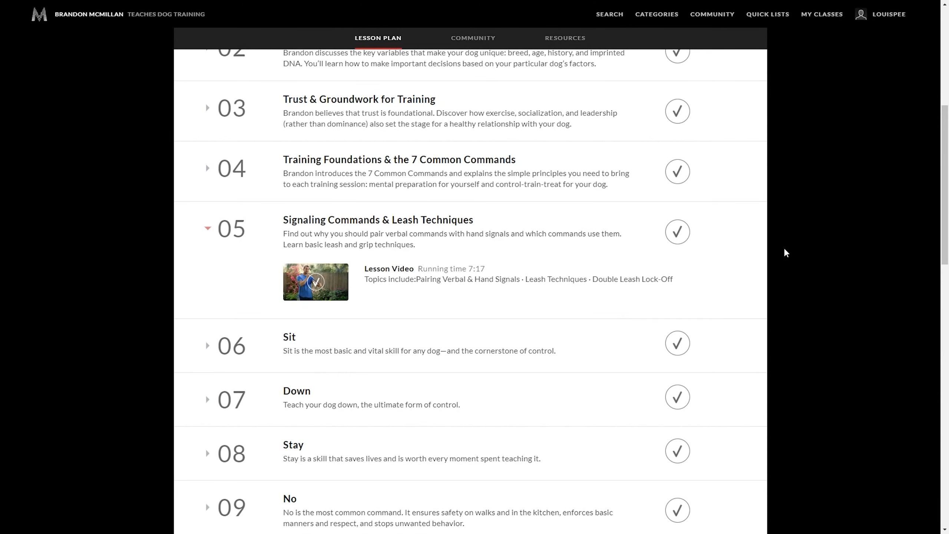
Step: Expand lesson 06, Sit, showing its 5:50 video and topic
{"action": "scroll", "scroll_direction": "down", "scroll_amount": 3}
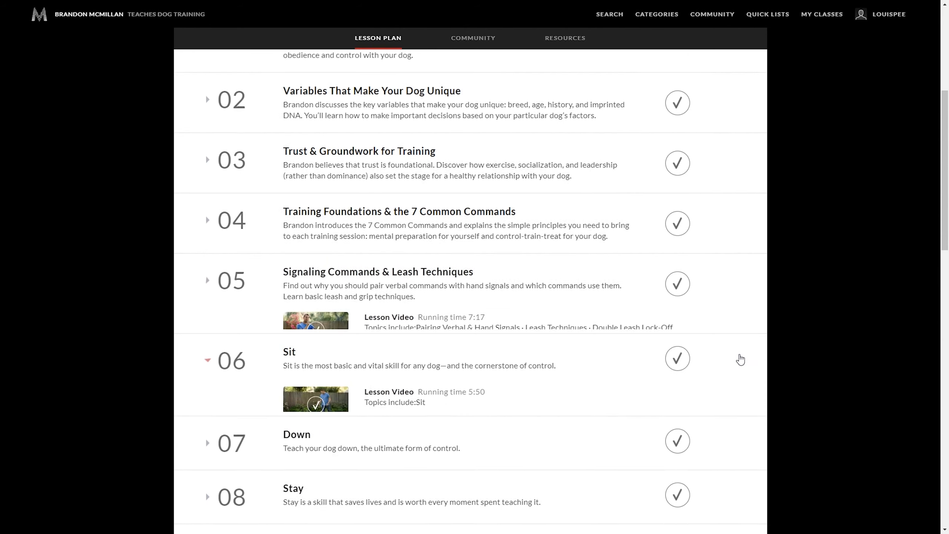
Step: Expand lesson 07 (15:27), then lesson 13 Behavior: Housebreaking with its 14:20 video
{"action": "scroll", "scroll_direction": "down", "scroll_amount": 3}
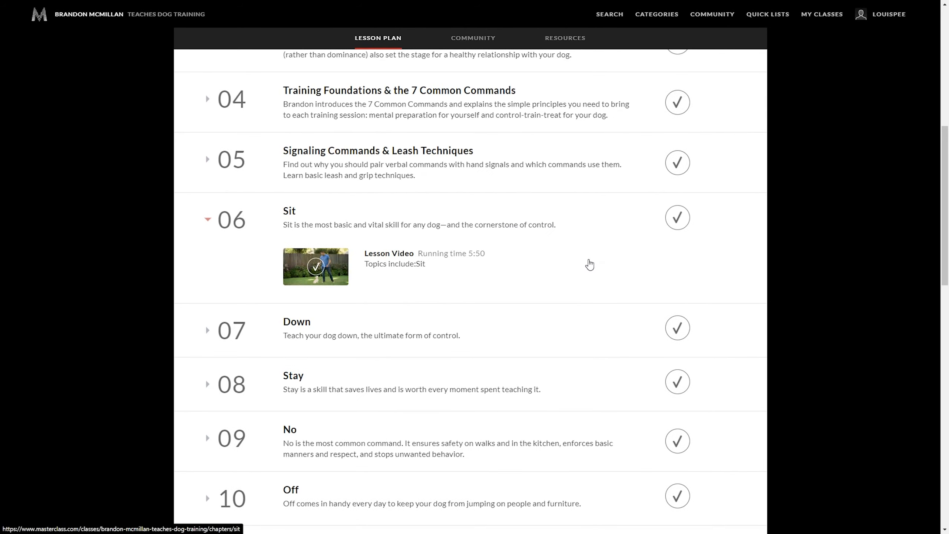
{"action": "mouse_move", "coordinate": [609, 74]}
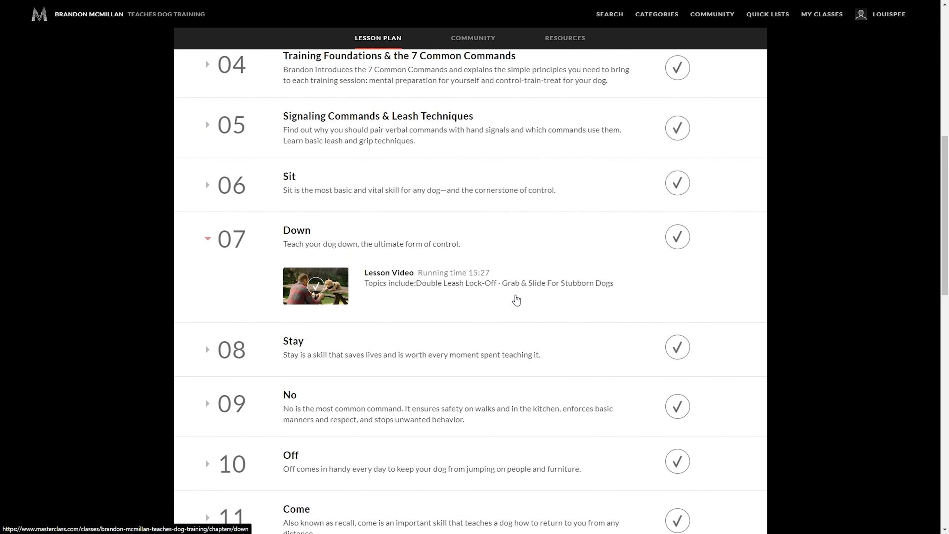
{"action": "mouse_move", "coordinate": [409, 329]}
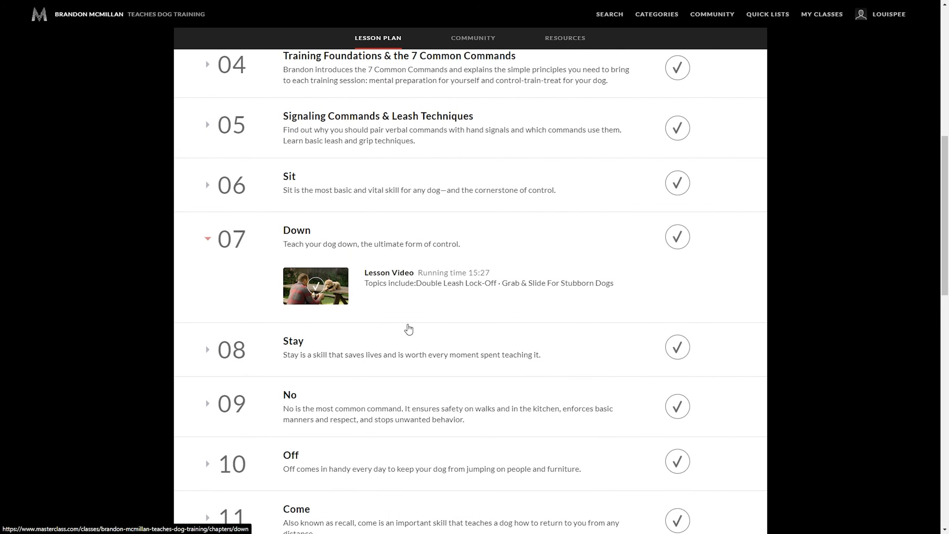
{"action": "scroll", "scroll_direction": "down", "scroll_amount": 3}
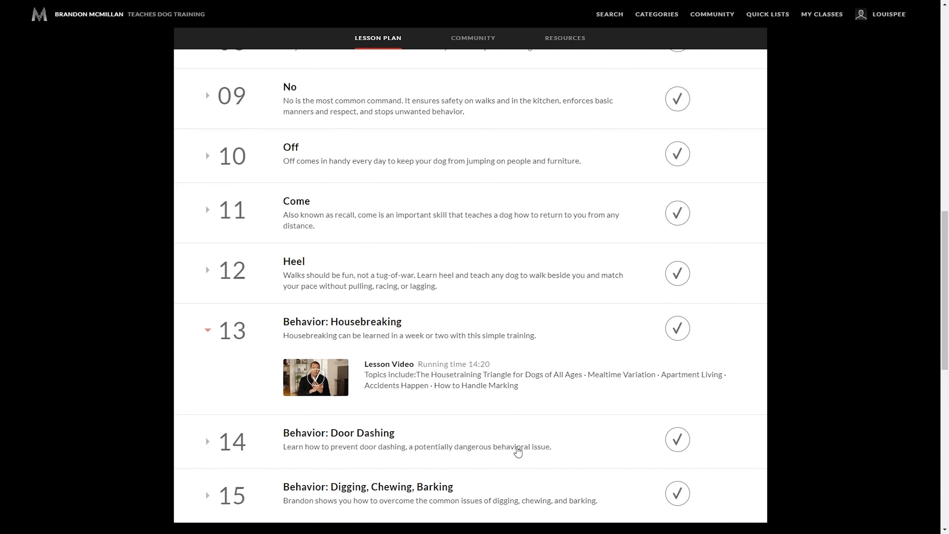
{"action": "mouse_move", "coordinate": [517, 452]}
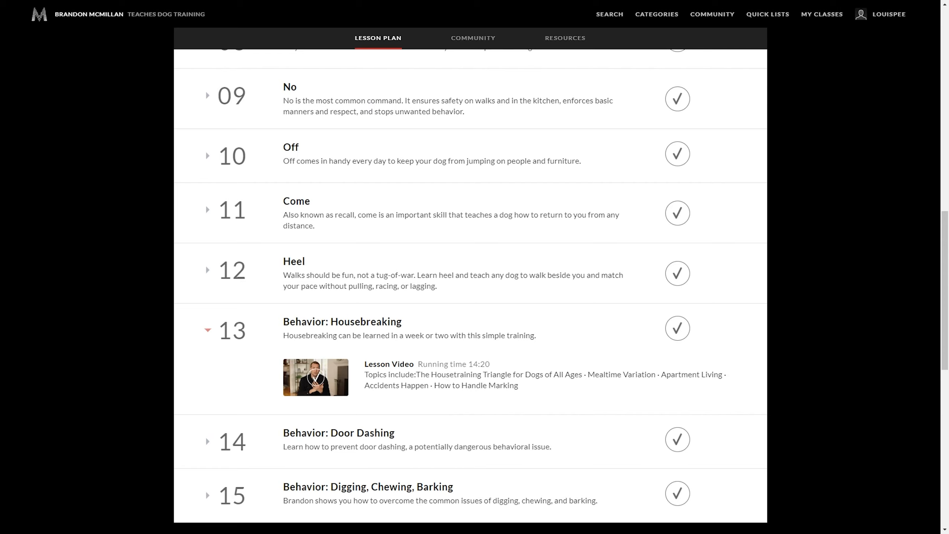
Step: Scroll back up the lesson list toward lesson 06, Sit
{"action": "scroll", "scroll_direction": "up", "scroll_amount": 3}
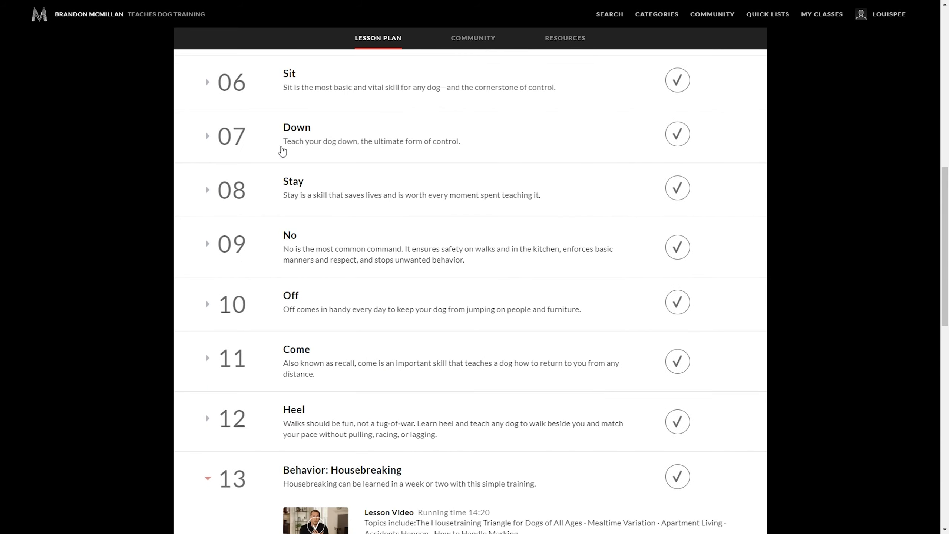
{"action": "scroll", "scroll_direction": "down", "scroll_amount": 3}
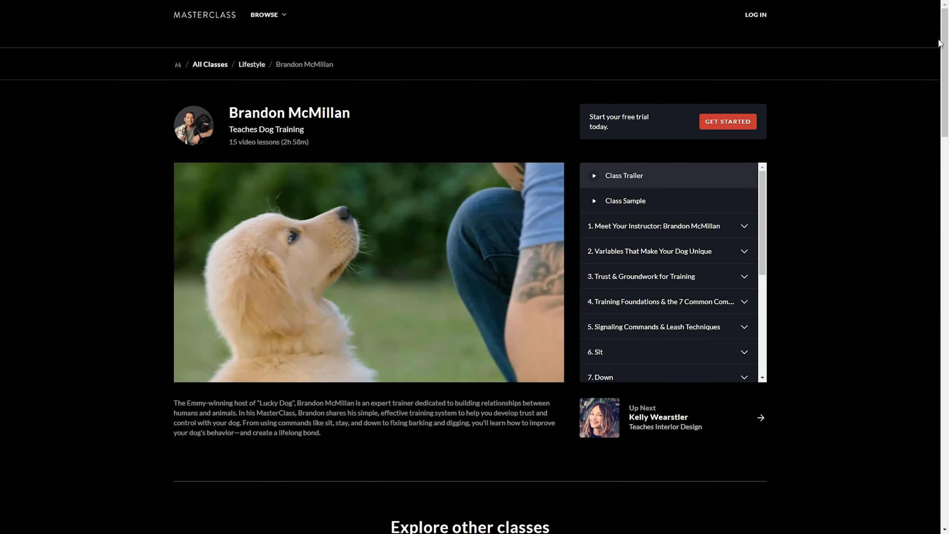
{"action": "scroll", "scroll_direction": "down", "scroll_amount": 3}
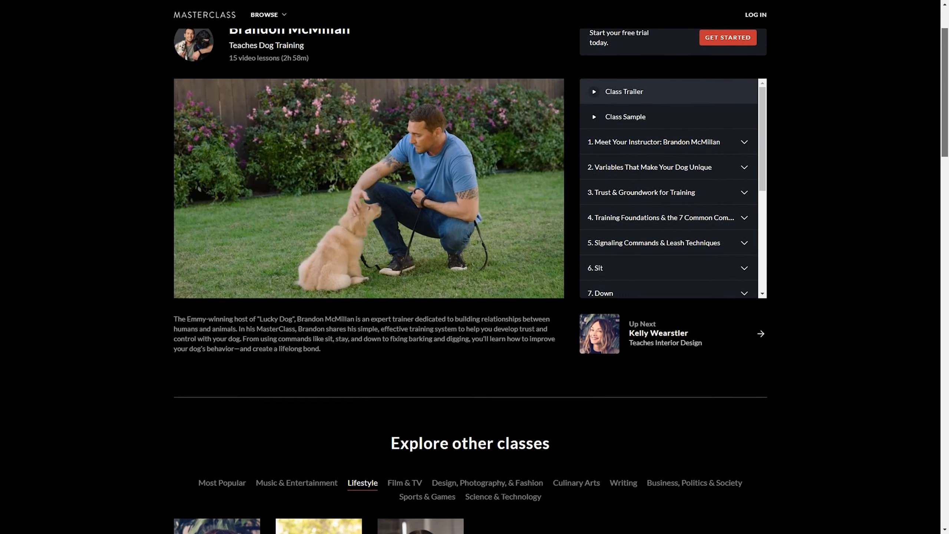
{"action": "scroll", "scroll_direction": "down", "scroll_amount": 3}
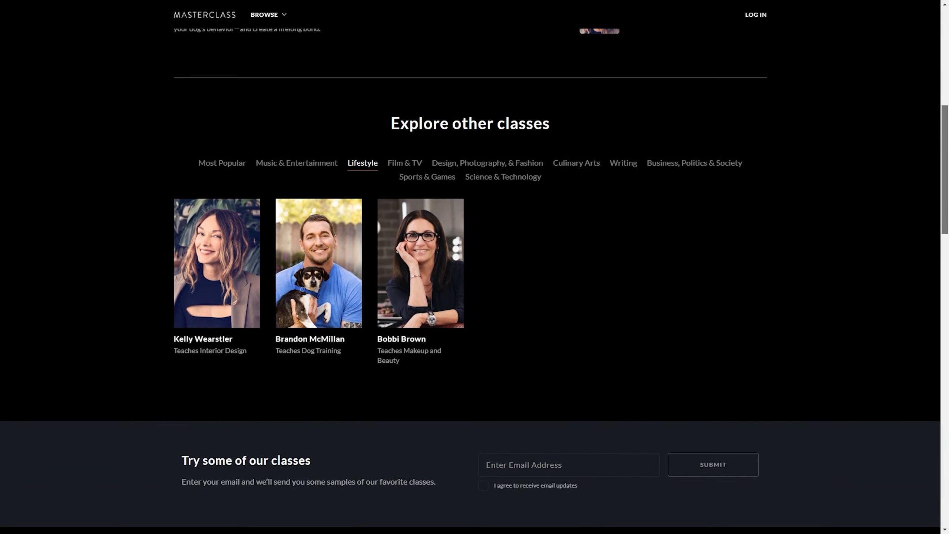
{"action": "scroll", "scroll_direction": "down", "scroll_amount": 3}
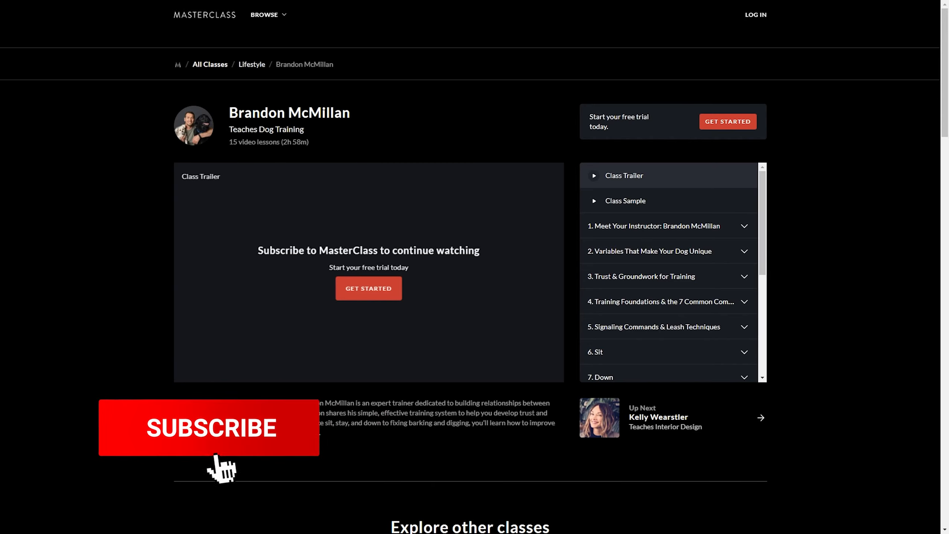
{"action": "left_click", "coordinate": [210, 427]}
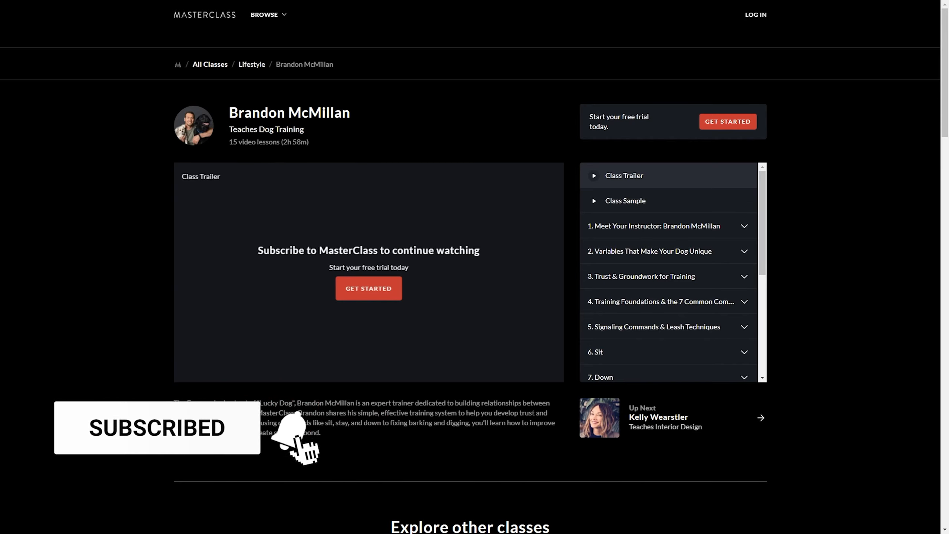
{"action": "left_click", "coordinate": [302, 434]}
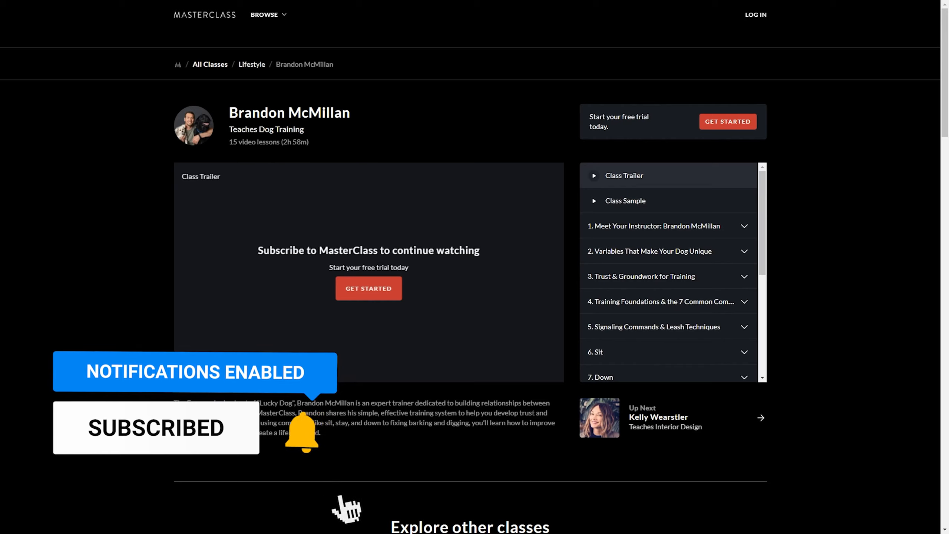